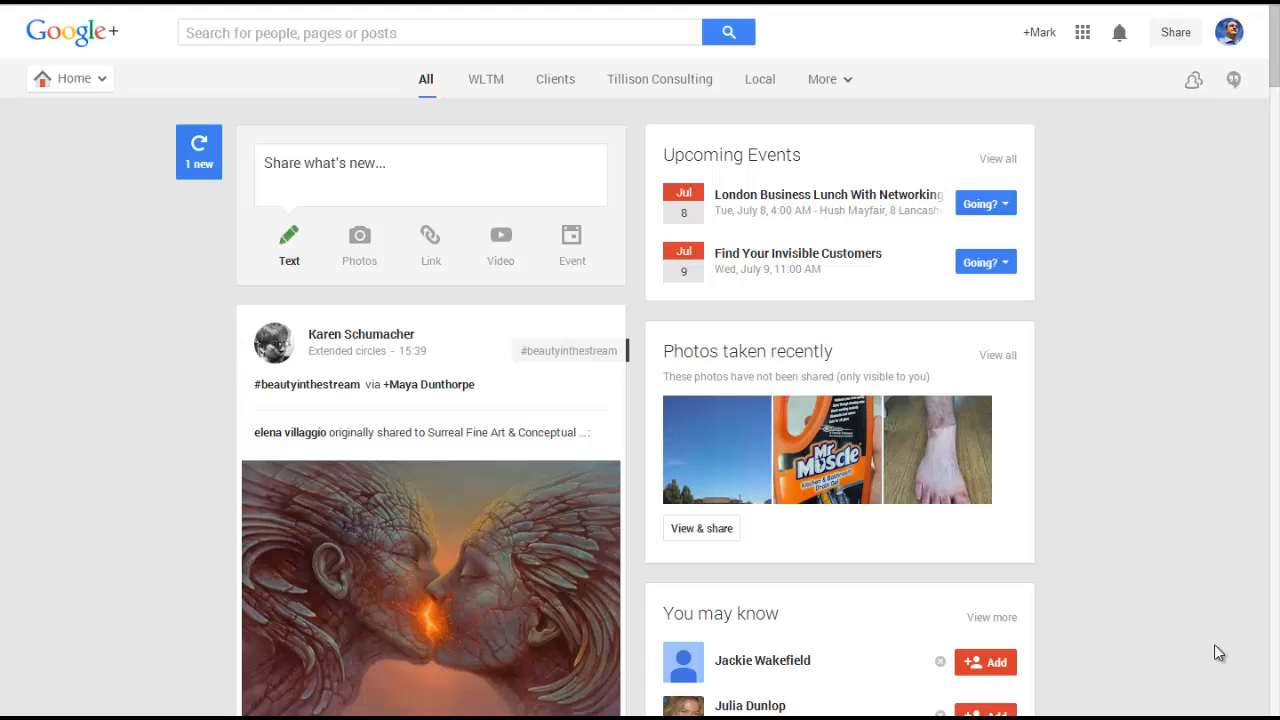
mouse_move(1101, 571)
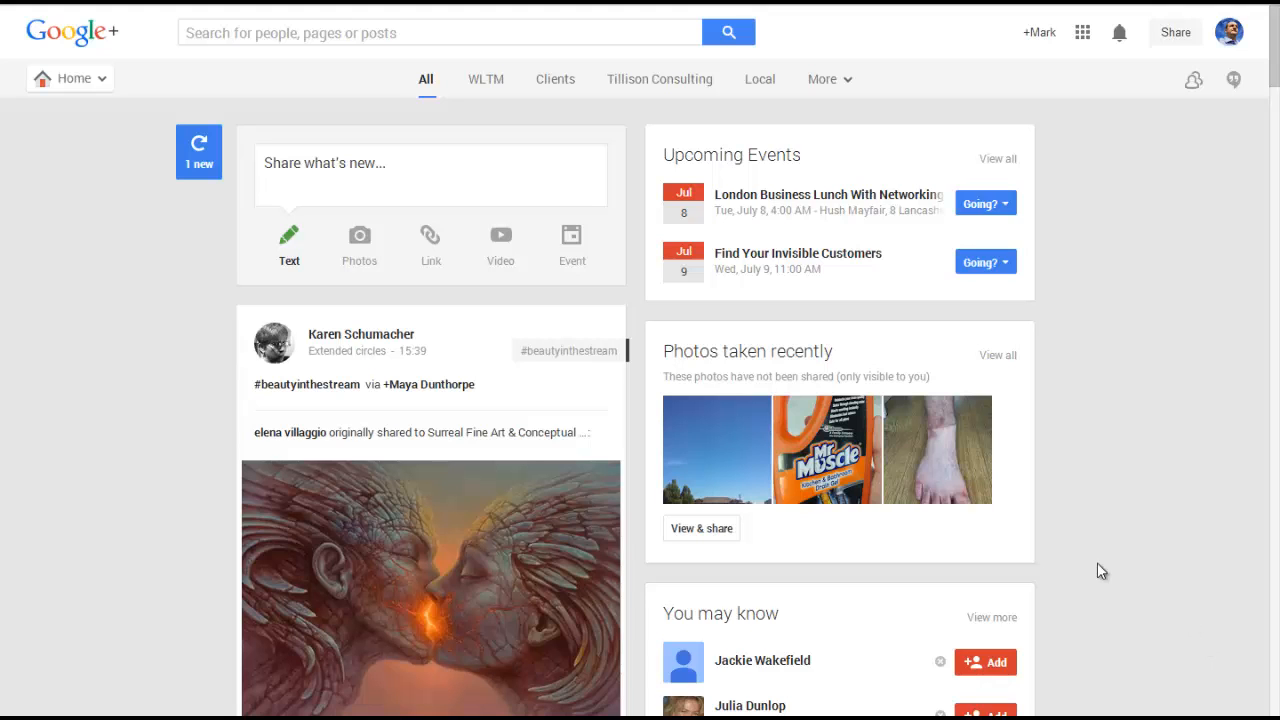
Open the Home dropdown to reveal Google+'s navigation list.
left_click(70, 78)
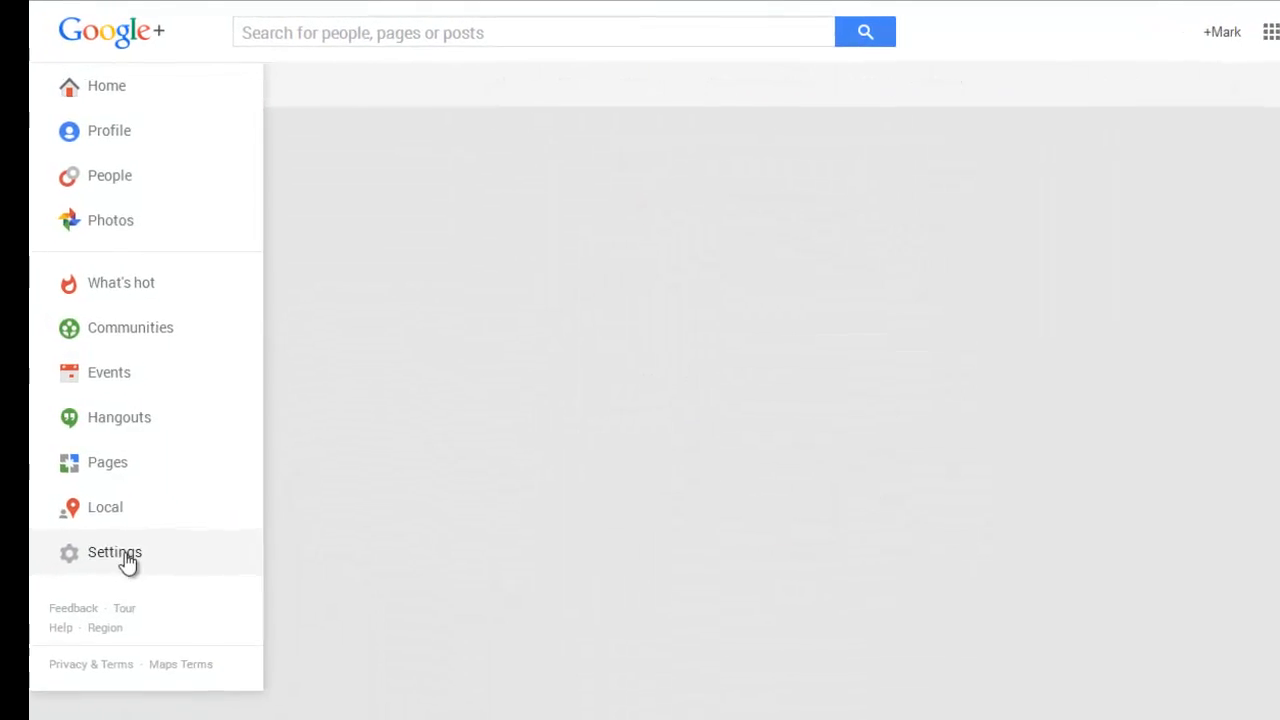
Go to the Google+ Settings page from the navigation list.
left_click(114, 552)
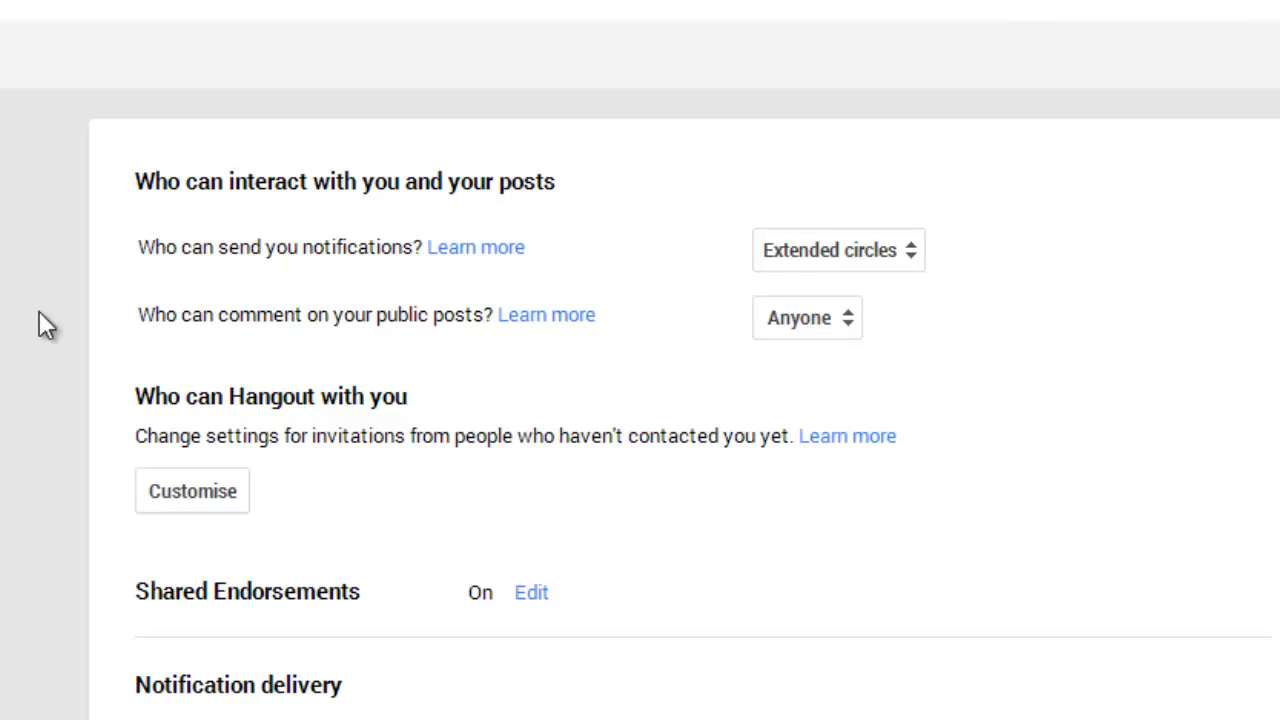
mouse_move(70, 270)
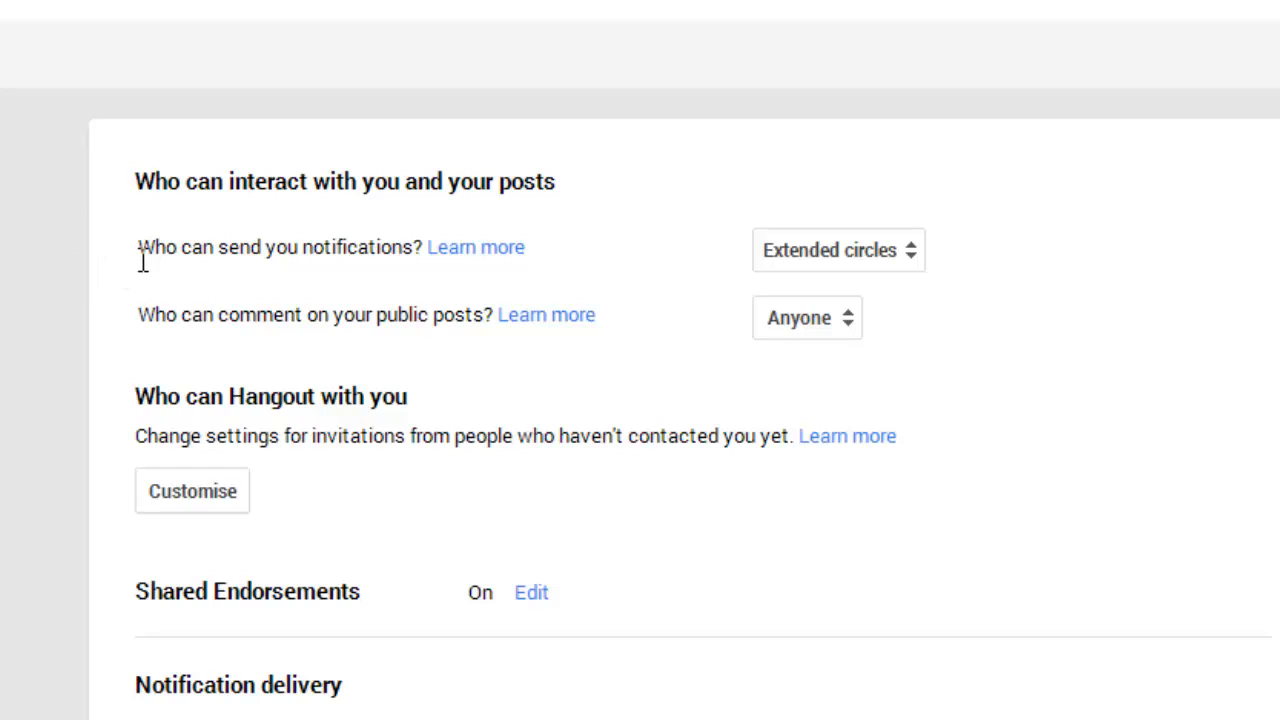
mouse_move(400, 283)
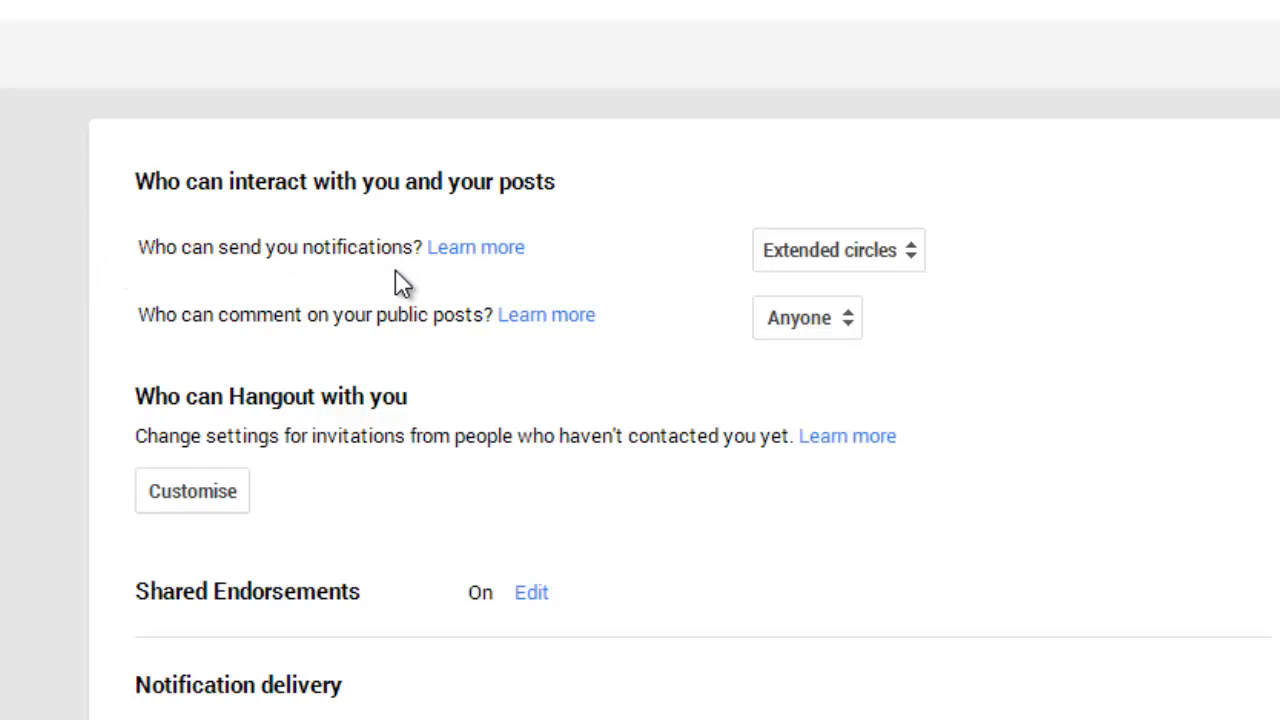
mouse_move(595, 265)
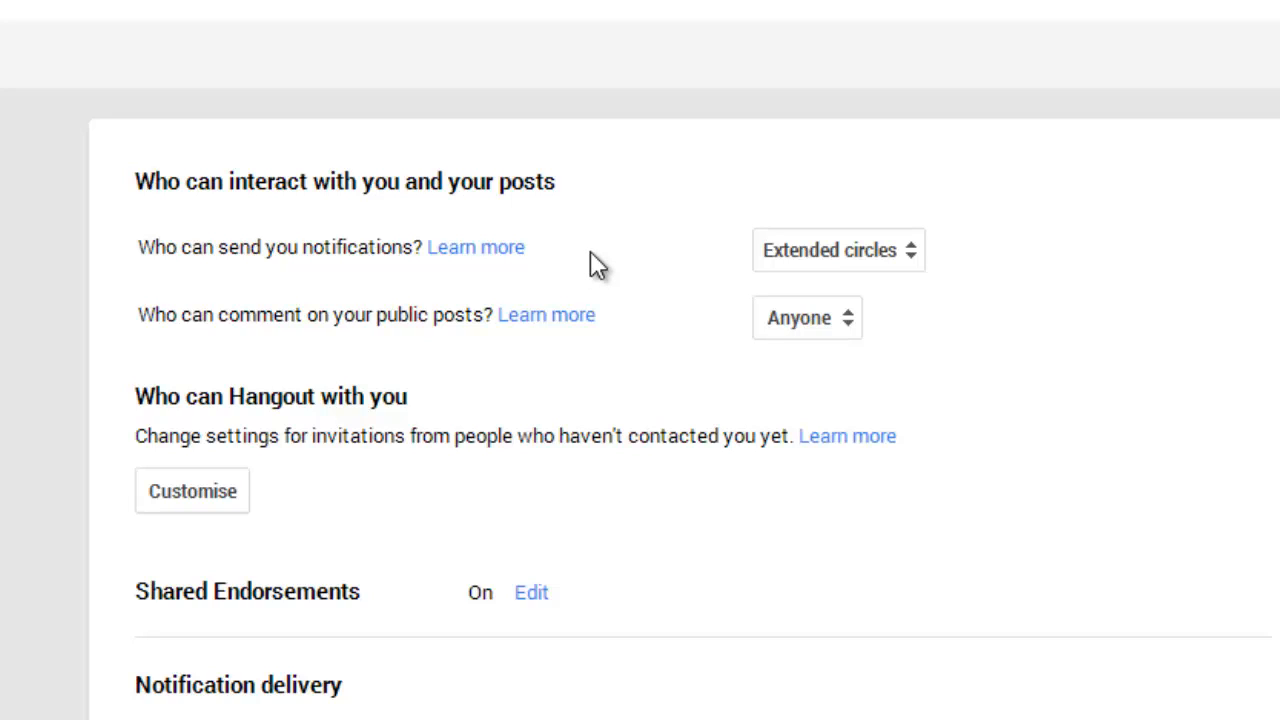
mouse_move(975, 273)
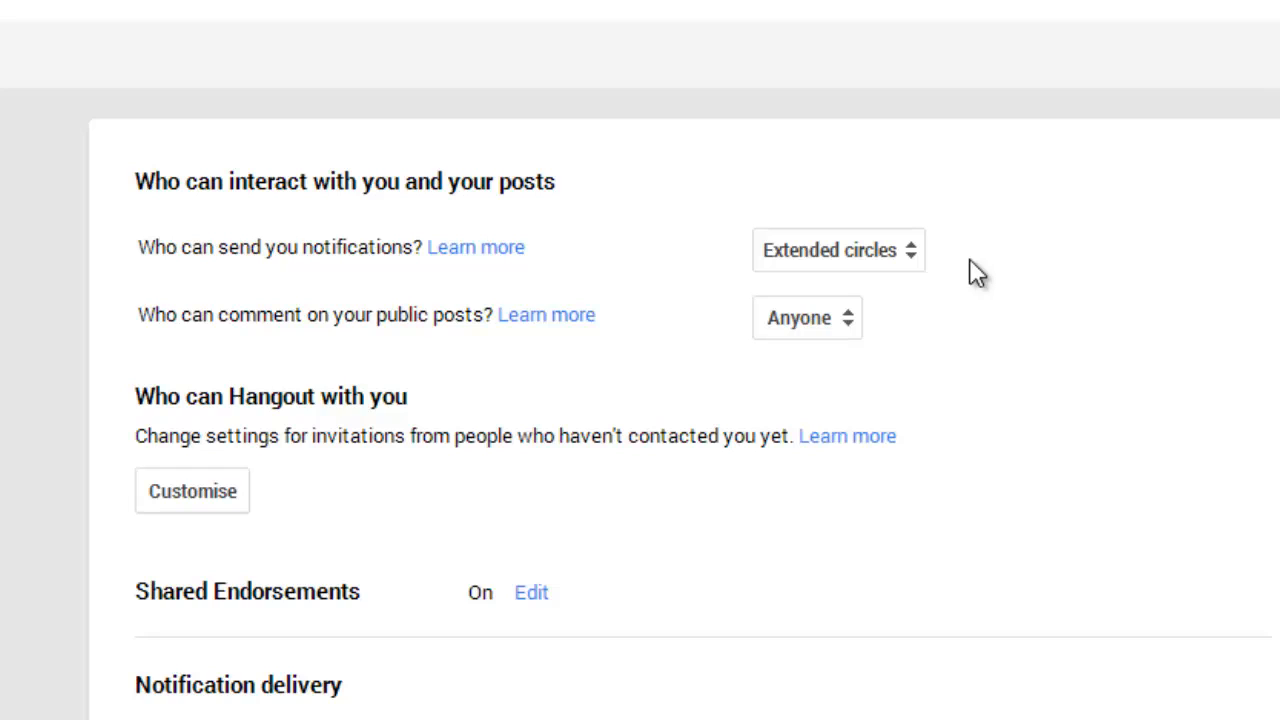
left_click(837, 250)
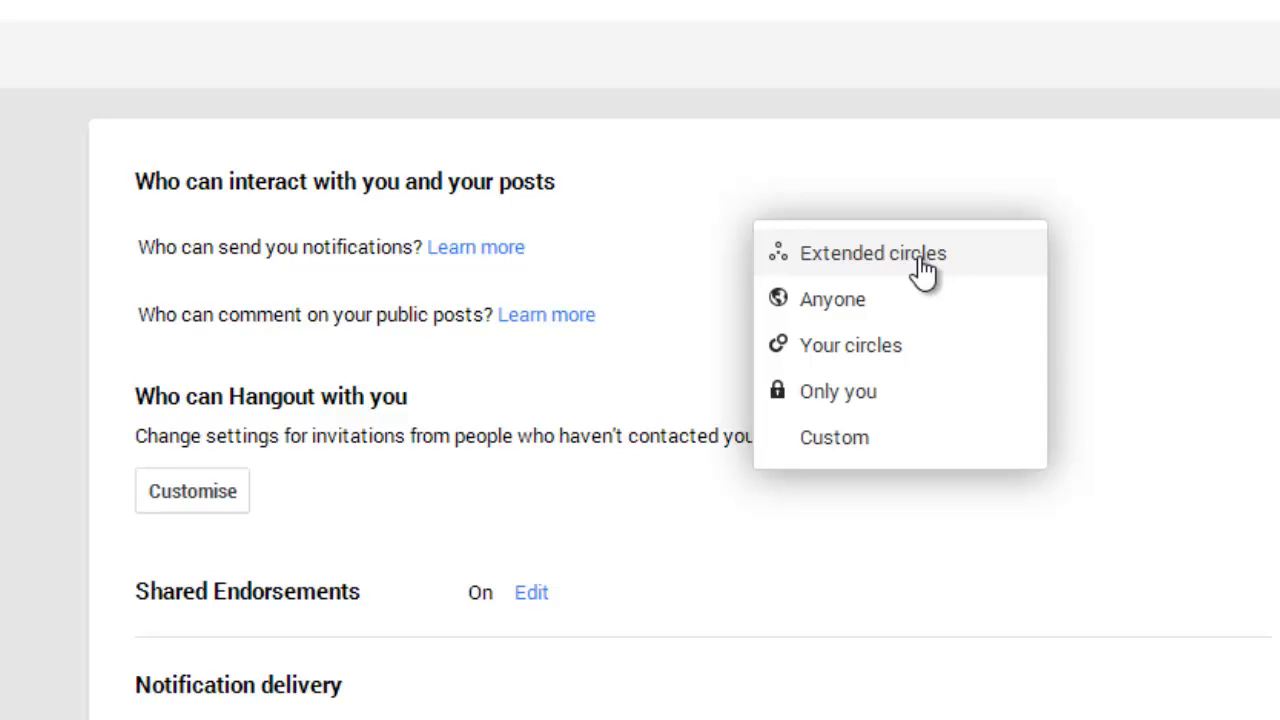
mouse_move(690, 200)
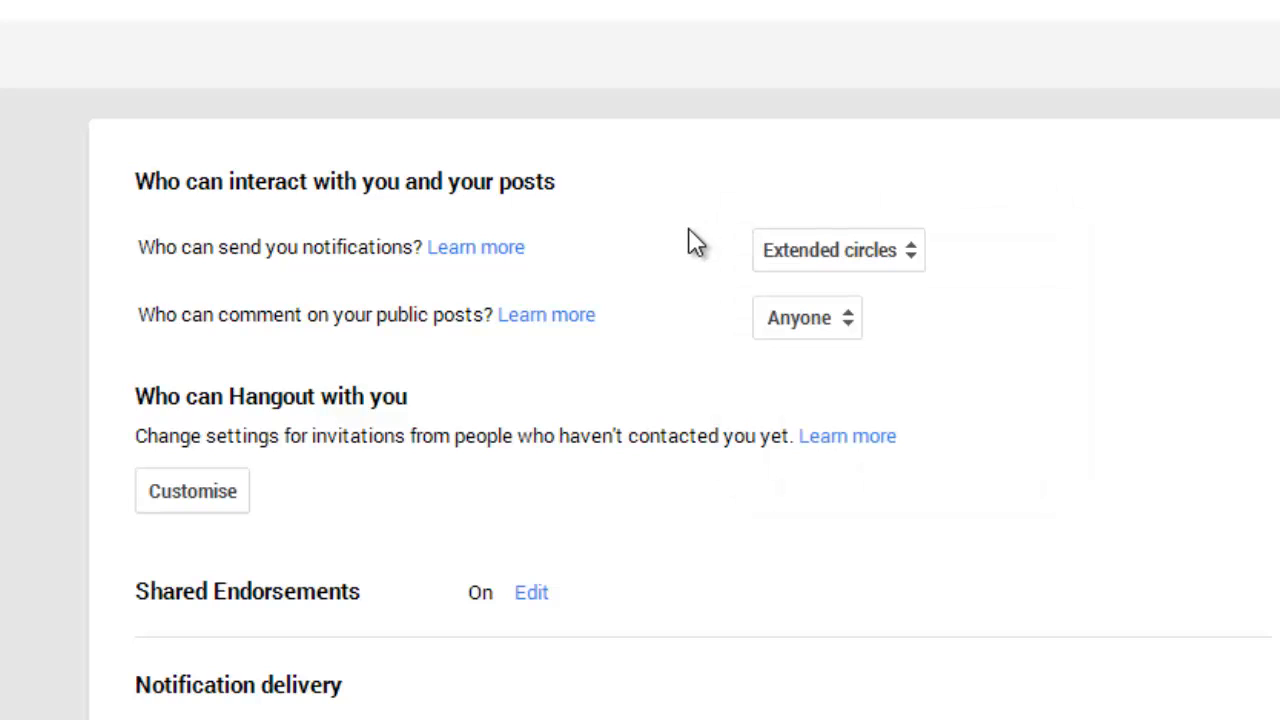
mouse_move(660, 337)
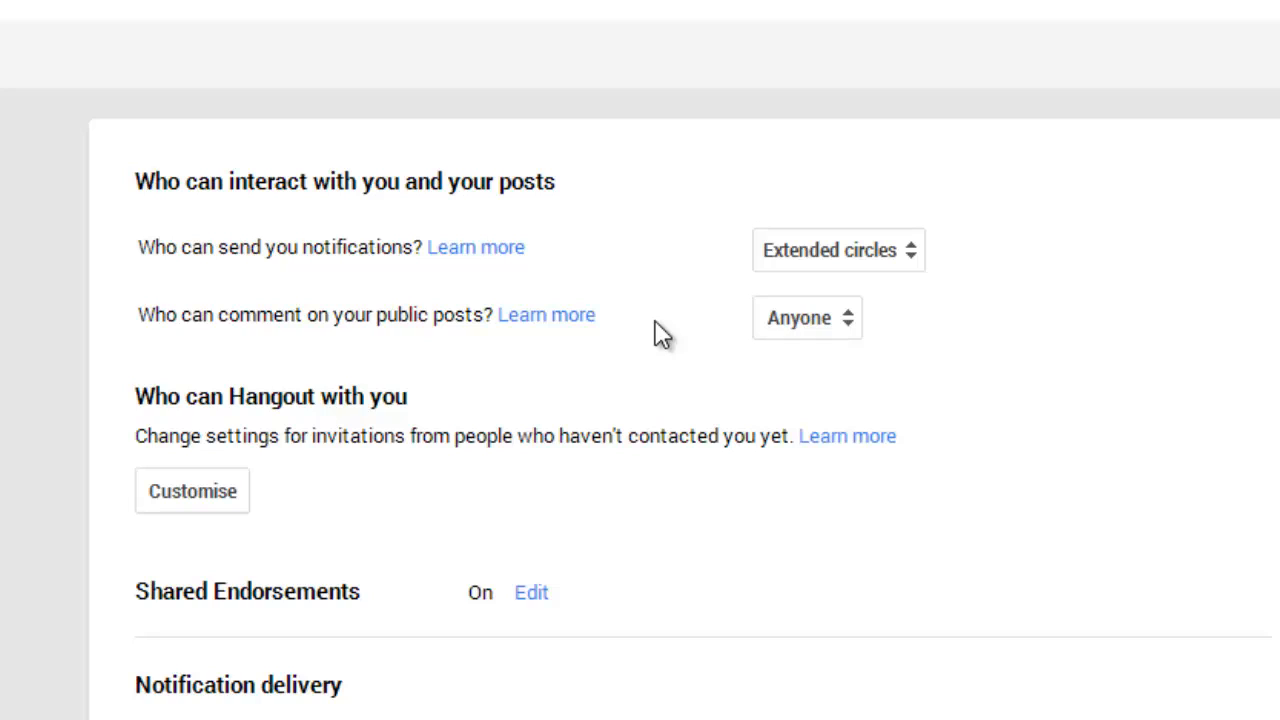
mouse_move(718, 595)
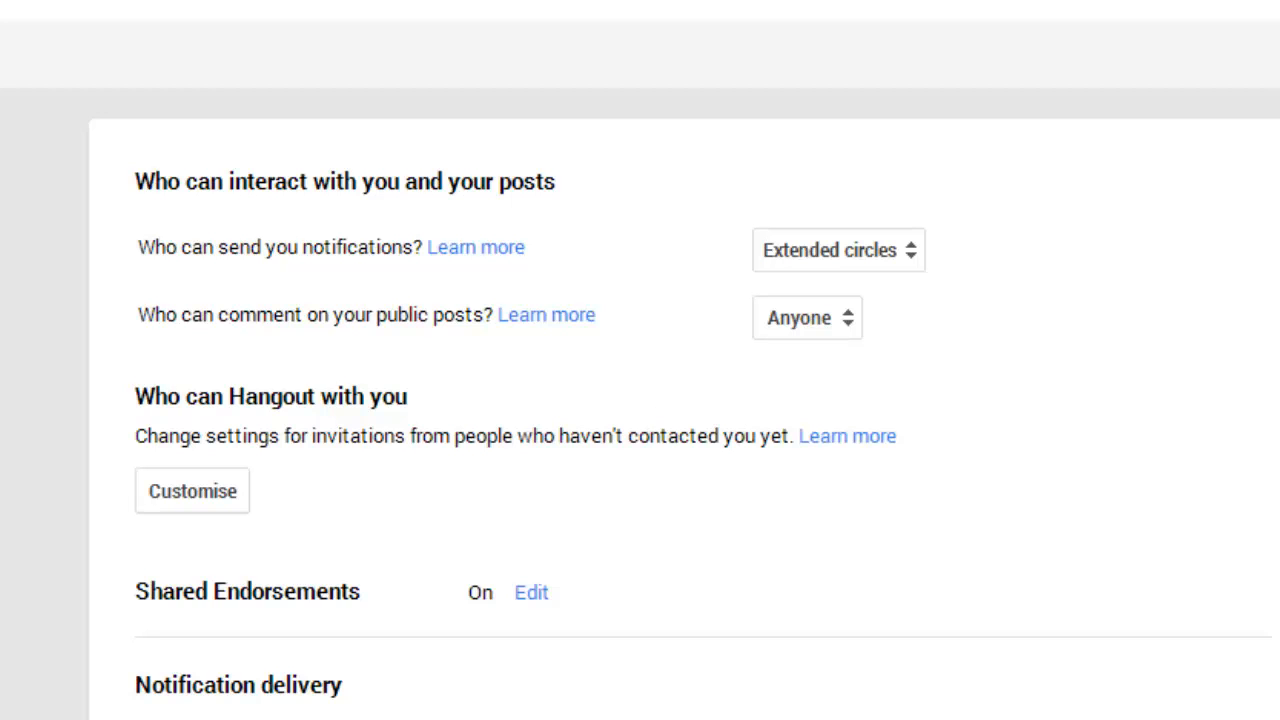
Expand the Posts category under Receive notifications, then reopen the sections list.
scroll("down", 3)
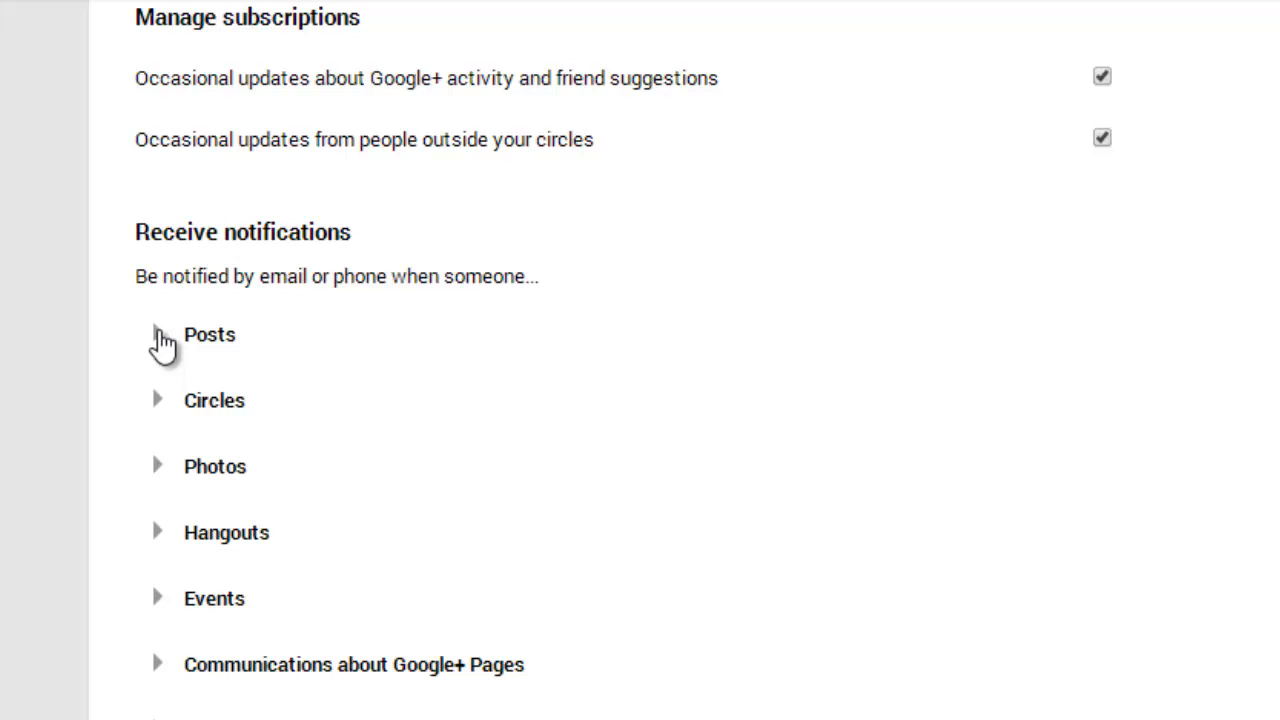
left_click(157, 334)
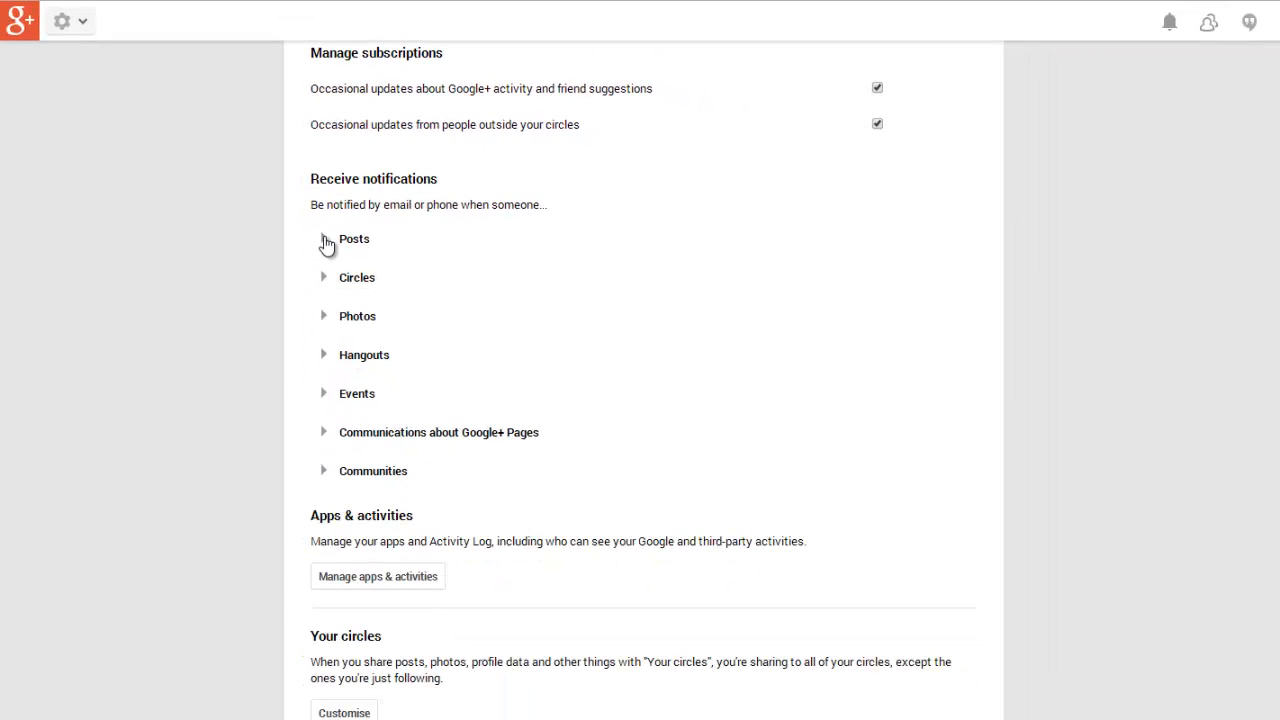
left_click(20, 21)
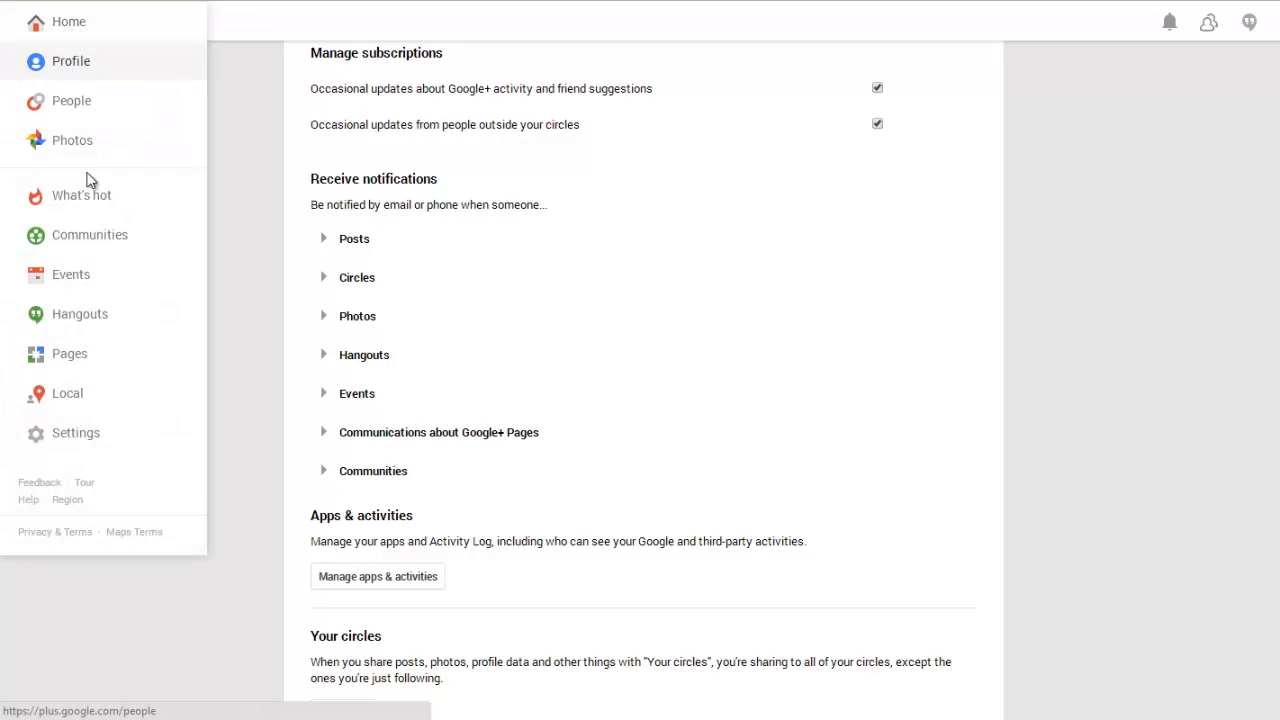
left_click(76, 432)
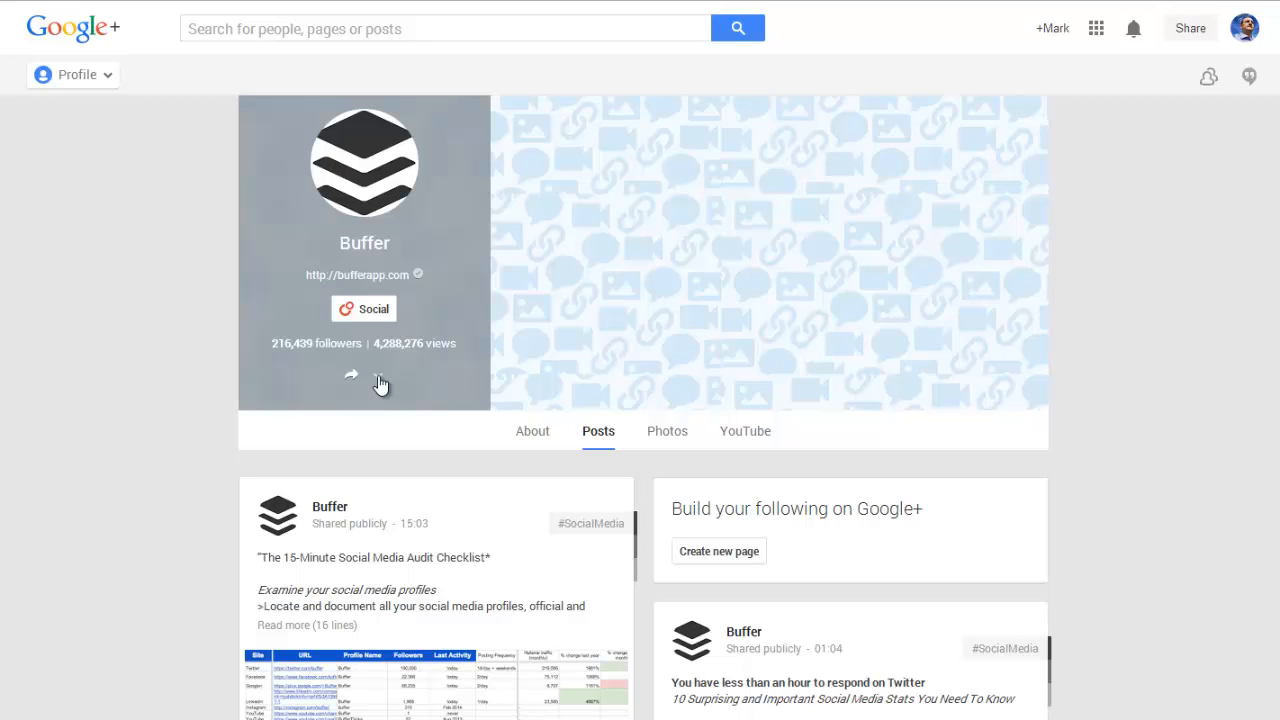
left_click(380, 378)
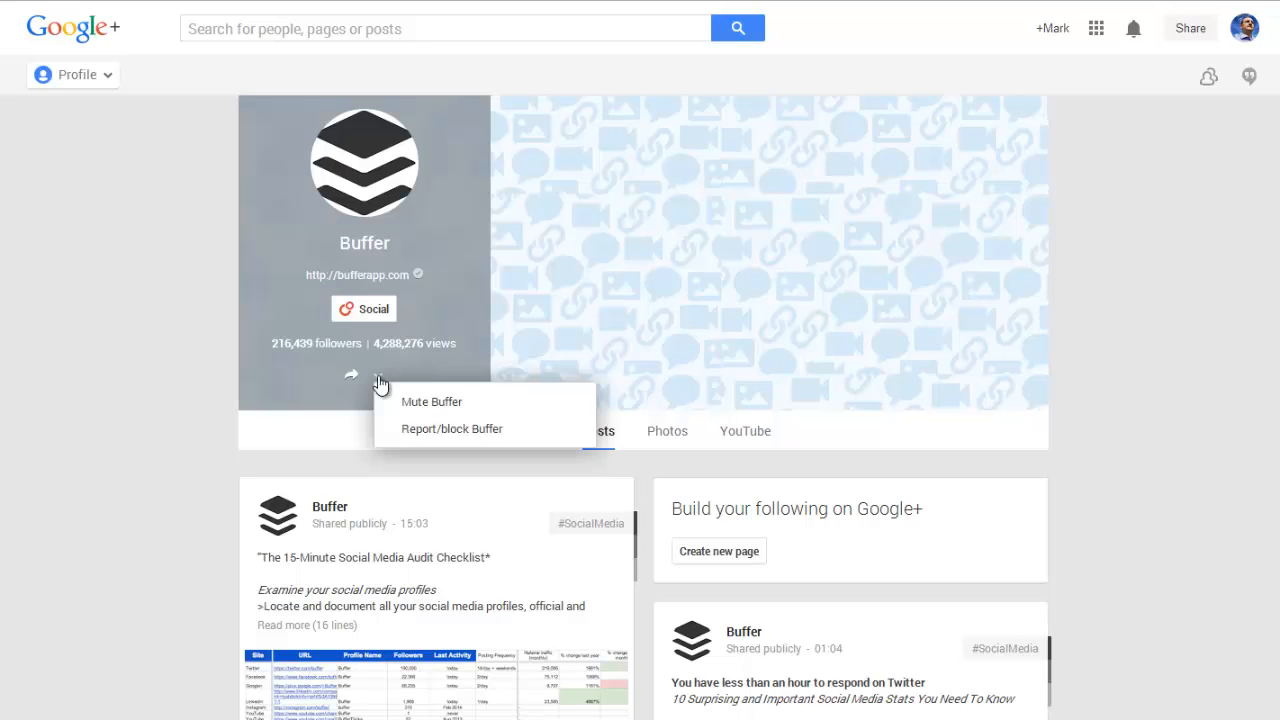
mouse_move(432, 402)
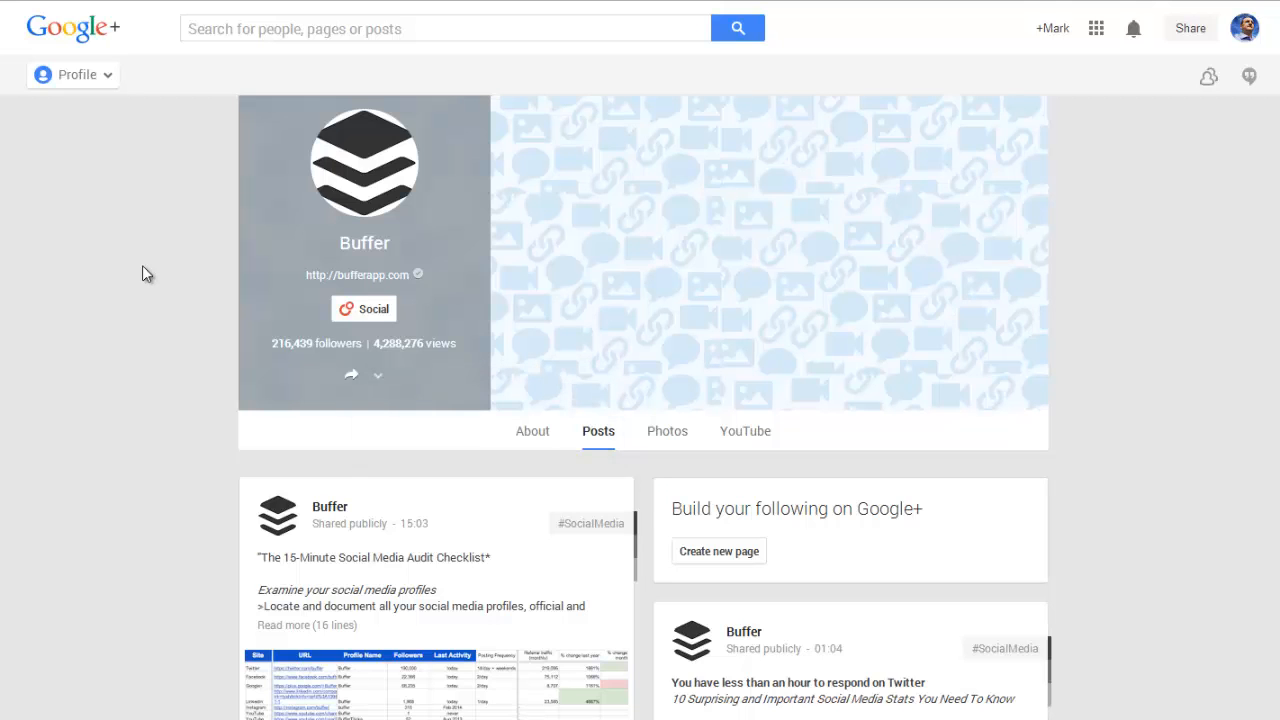
Scroll down through Buffer's recent shared posts.
scroll("down", 3)
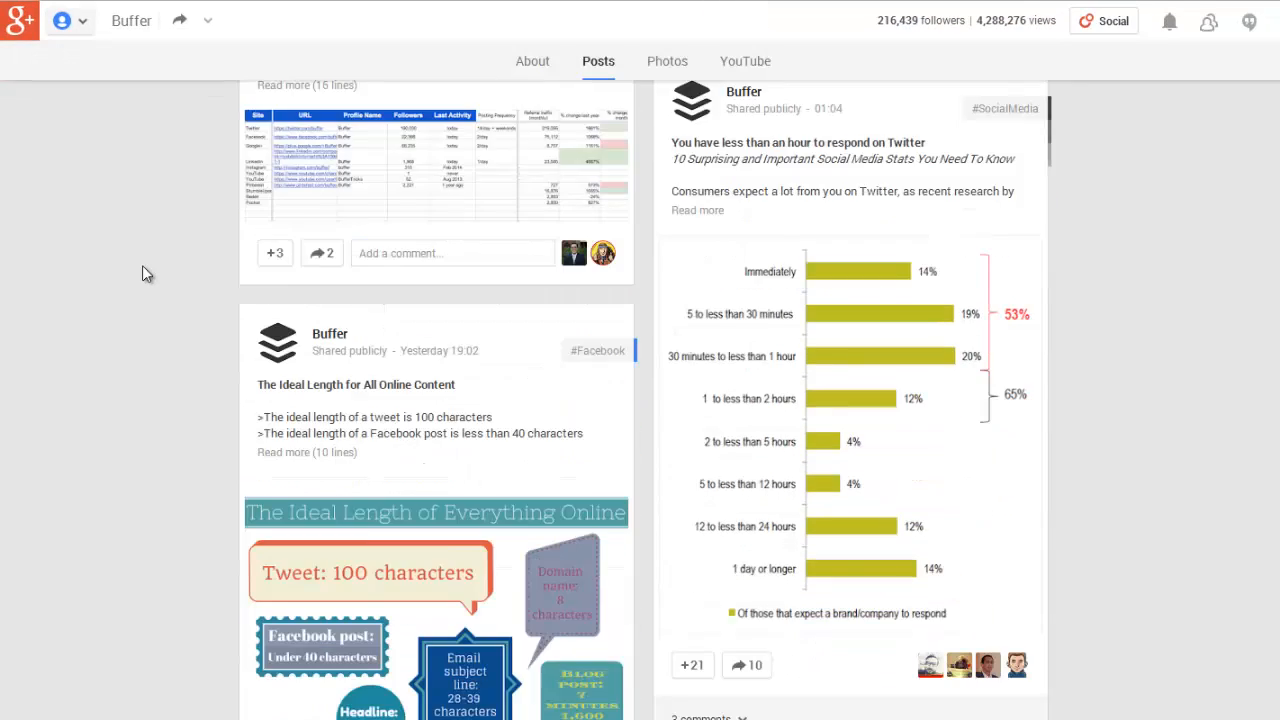
scroll("down", 3)
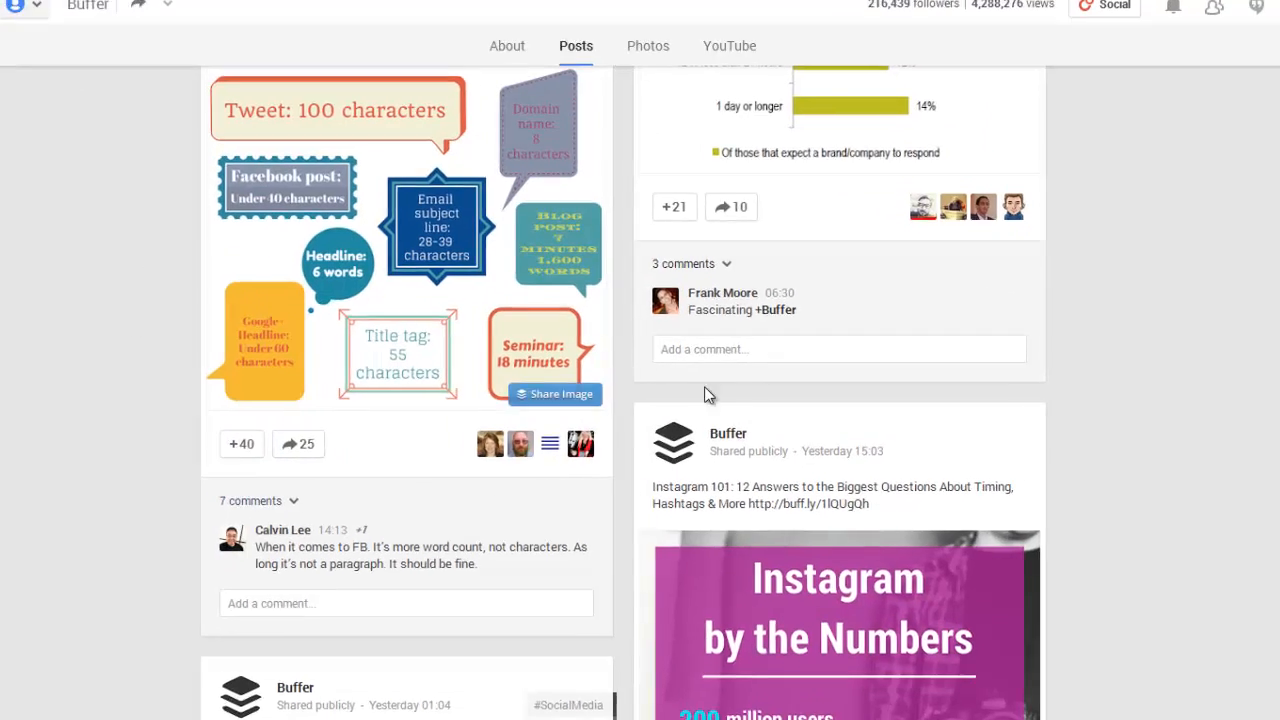